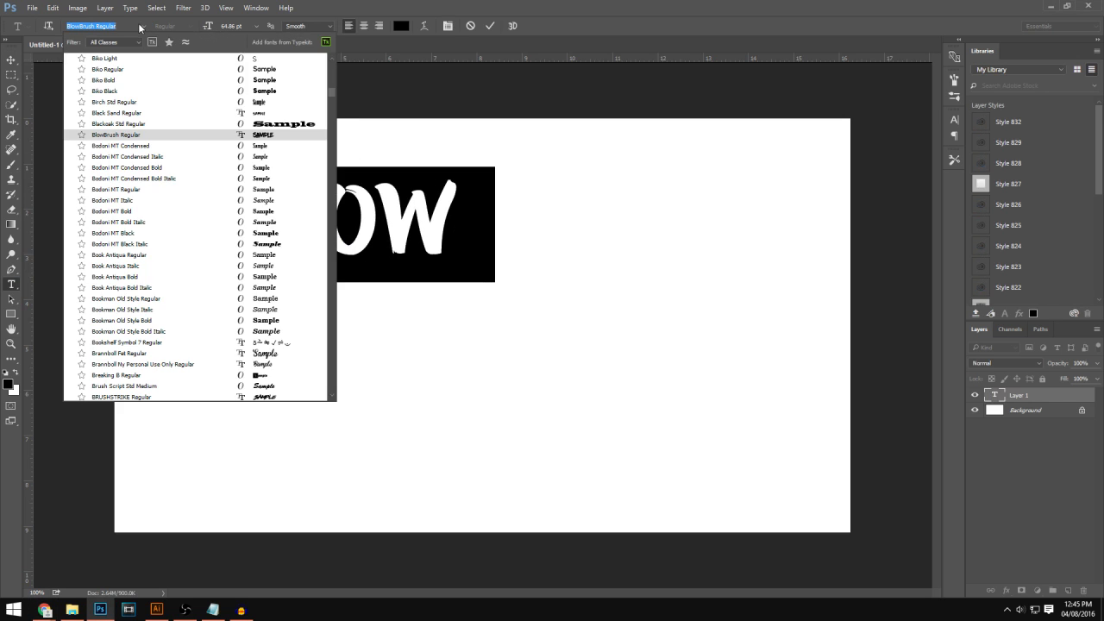
# Browse the font list and apply BigNoodleTitling Regular to the word HOW
pyautogui.write('MAS')
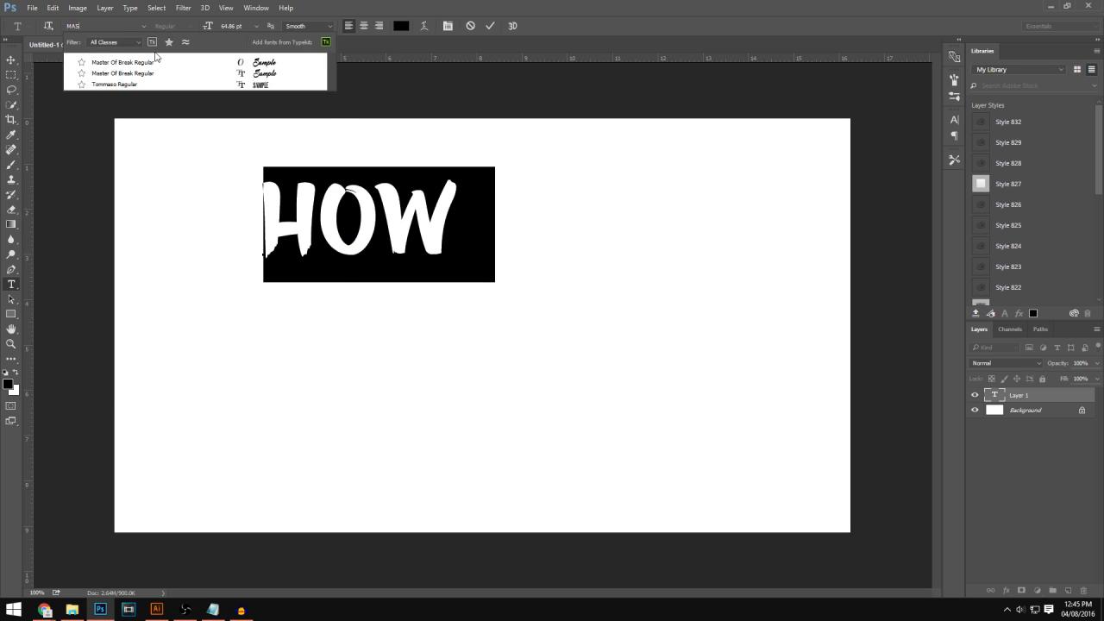
pyautogui.write('GOTHA')
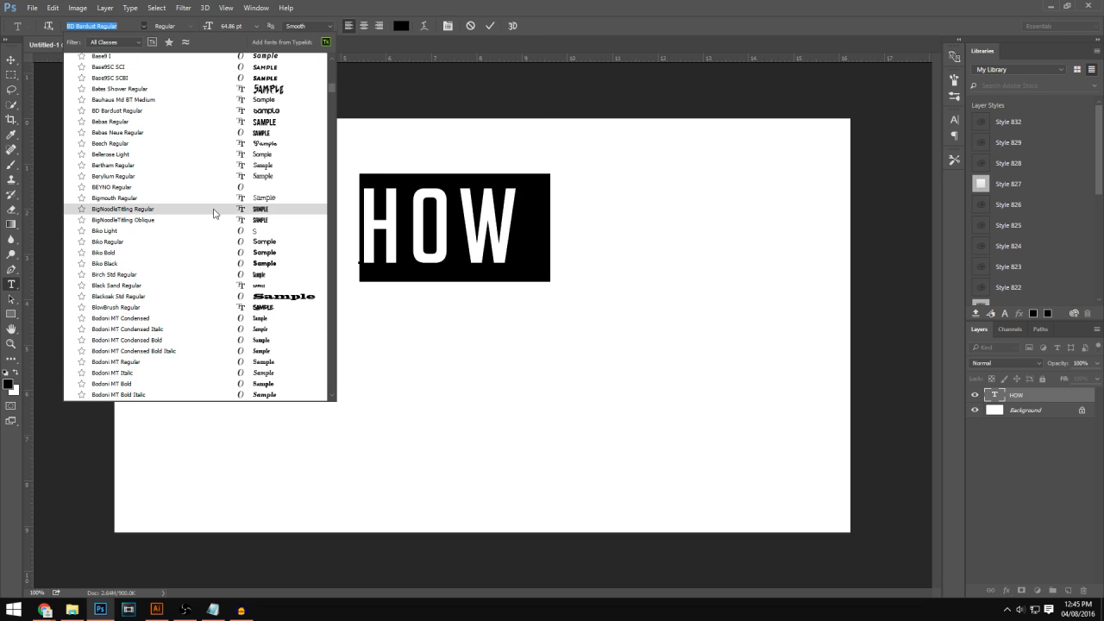
pyautogui.click(122, 209)
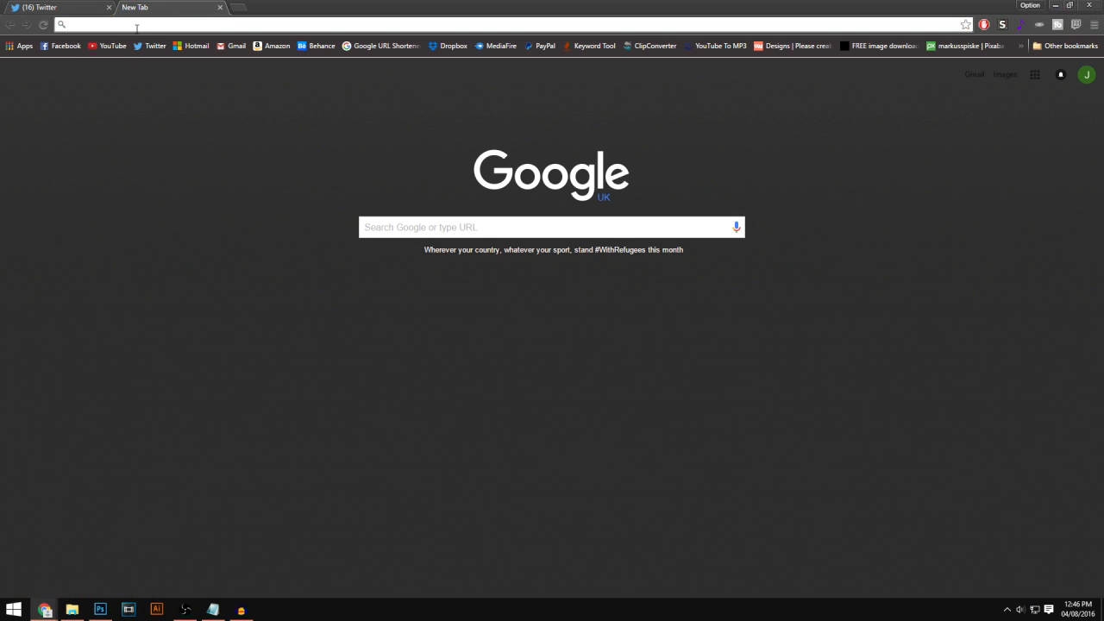
# Search Google Images for 'youtube logo'
pyautogui.write('youtube logo')
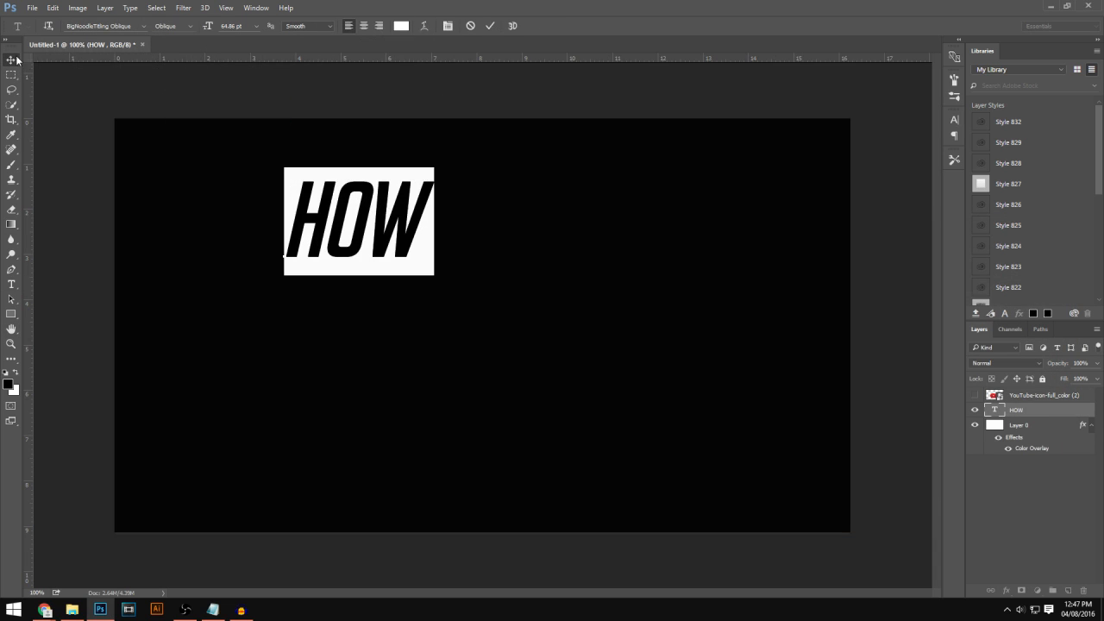
# Open StockPackV2 and the graphics pack, dismiss library prompts, and shift the light-streak hue
pyautogui.click(13, 610)
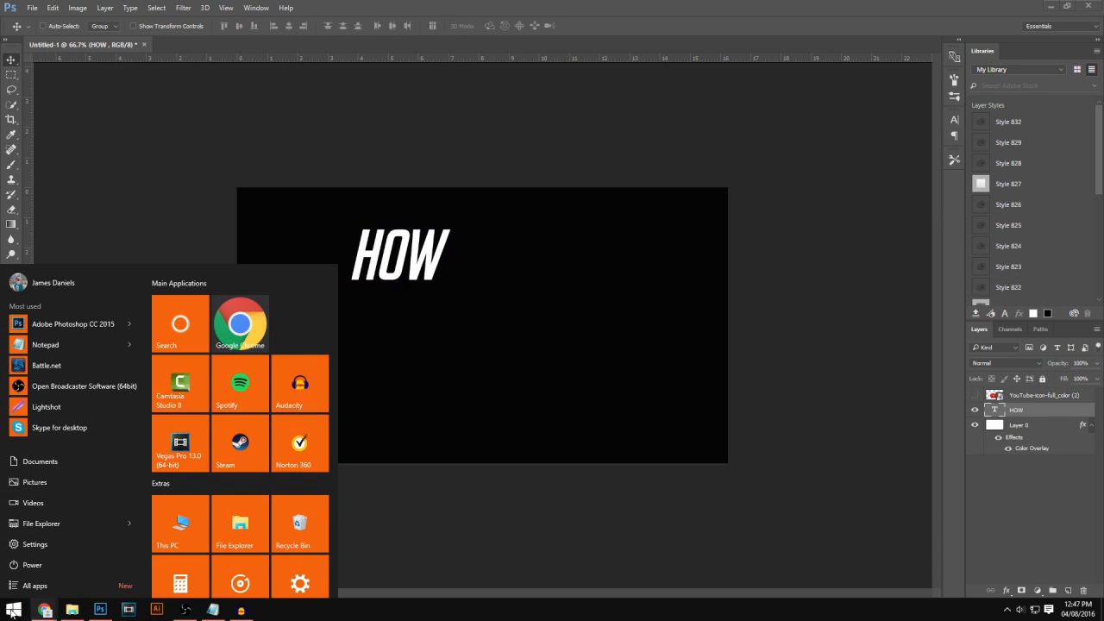
pyautogui.click(13, 608)
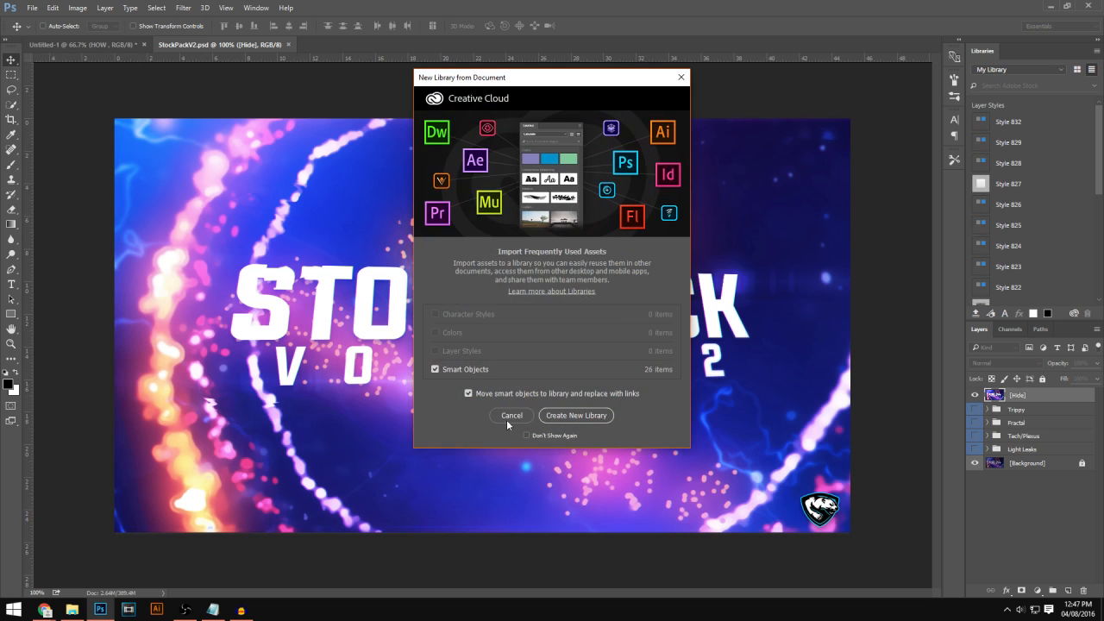
pyautogui.click(511, 415)
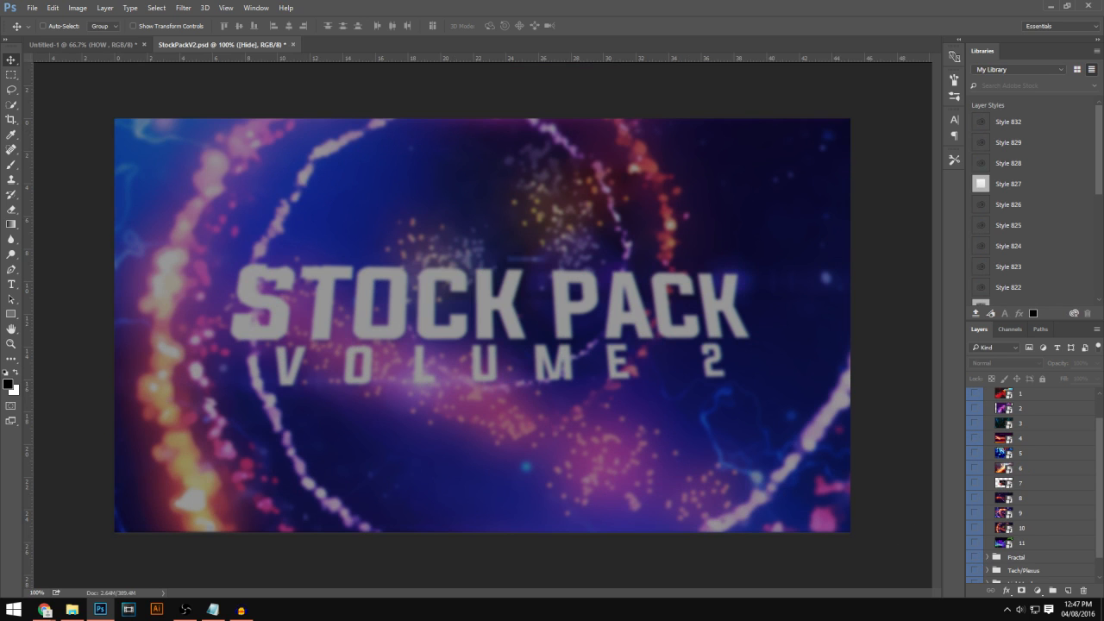
pyautogui.click(975, 468)
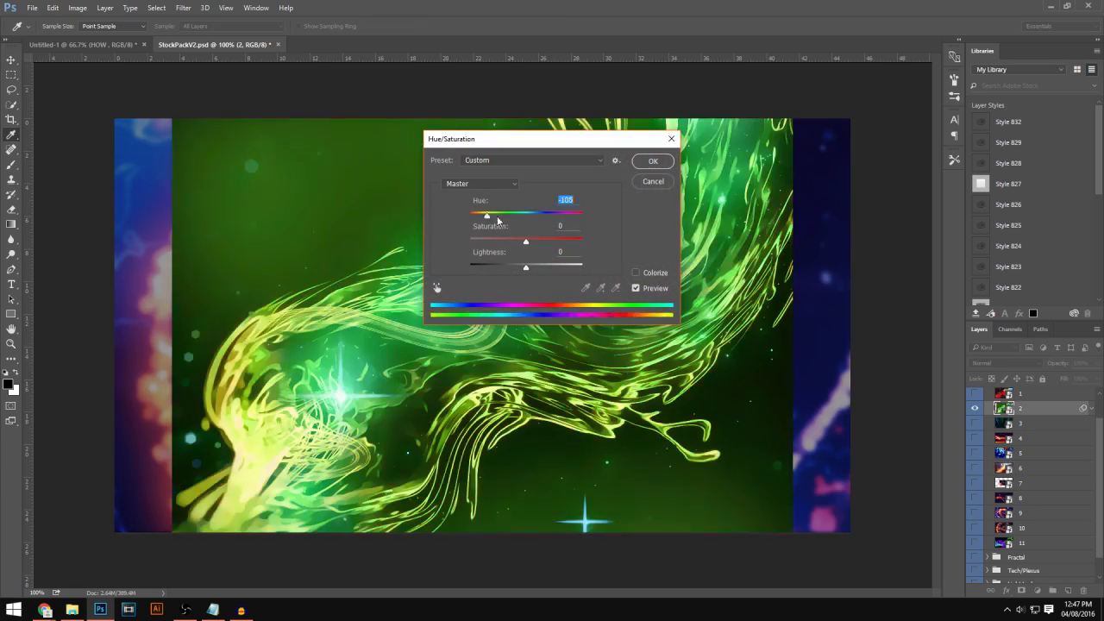
pyautogui.moveTo(486, 214); pyautogui.dragTo(559, 214)
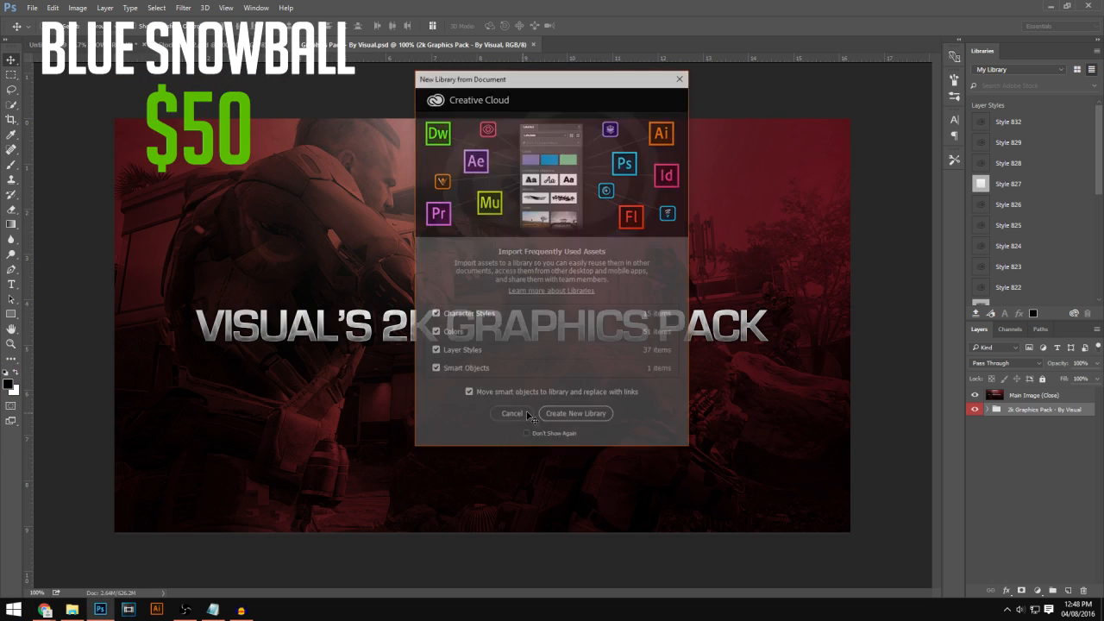
pyautogui.click(511, 413)
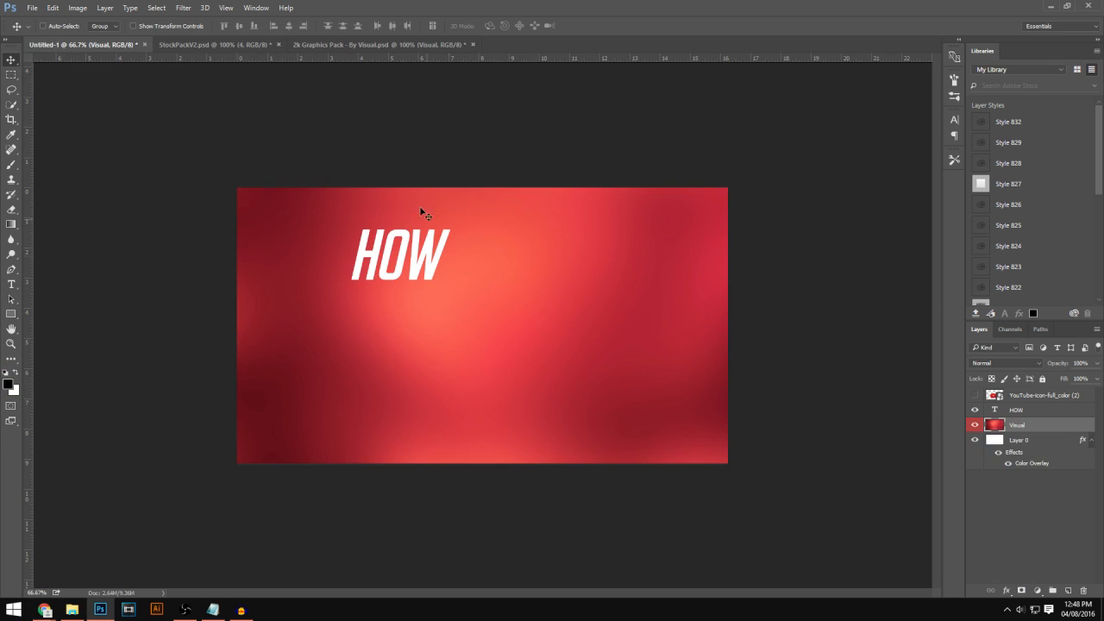
# Type the second title line, GRAPHIC DESIGN CHANNEL, over the red streaks
pyautogui.click(77, 8)
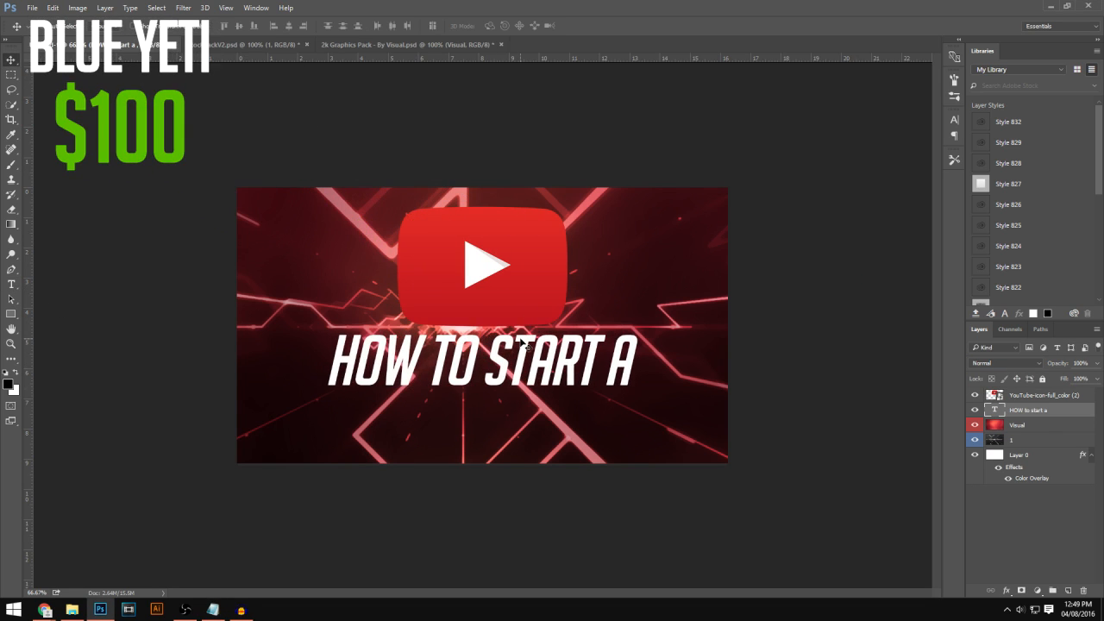
pyautogui.write('GRAPHIC DESIGN CHANNEL')
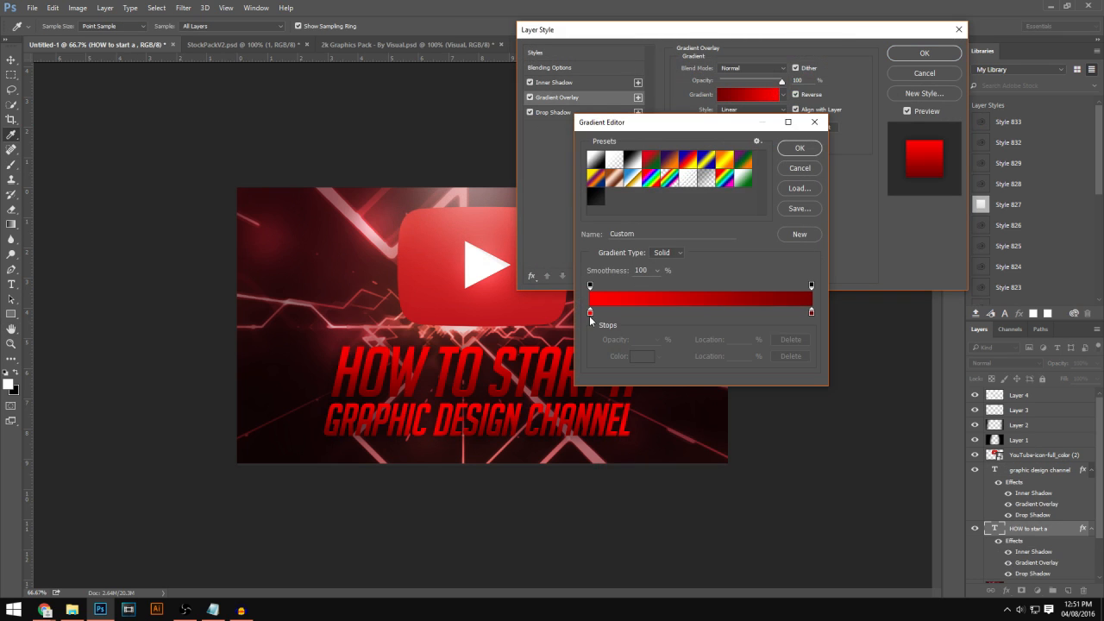
# Set the gradient stop to white so HOW TO START turns white
pyautogui.doubleClick(589, 312)
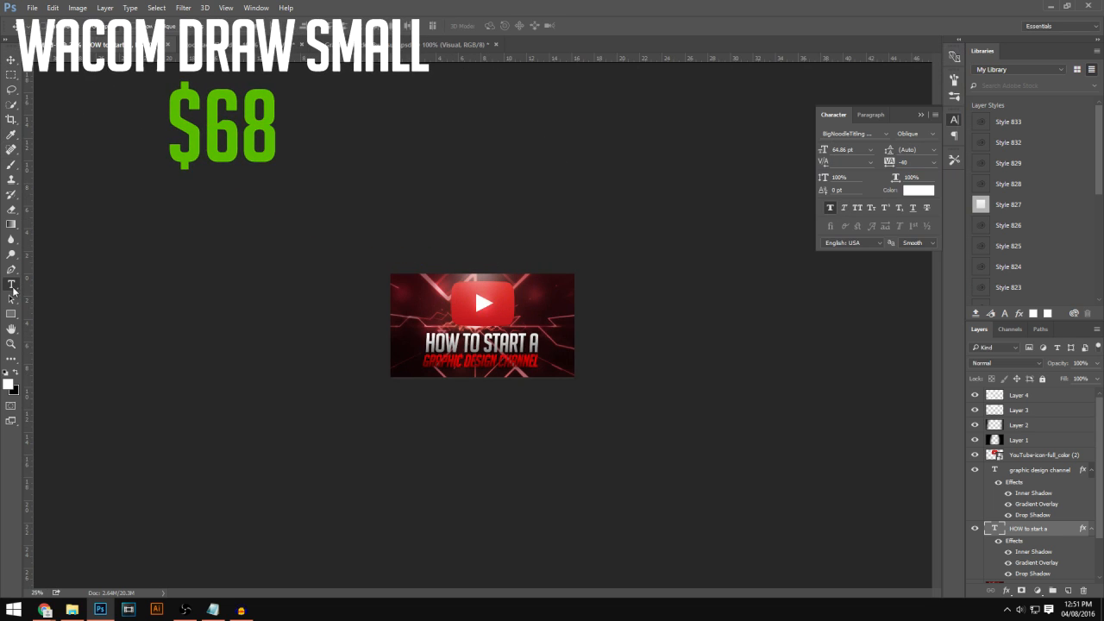
pyautogui.click(885, 133)
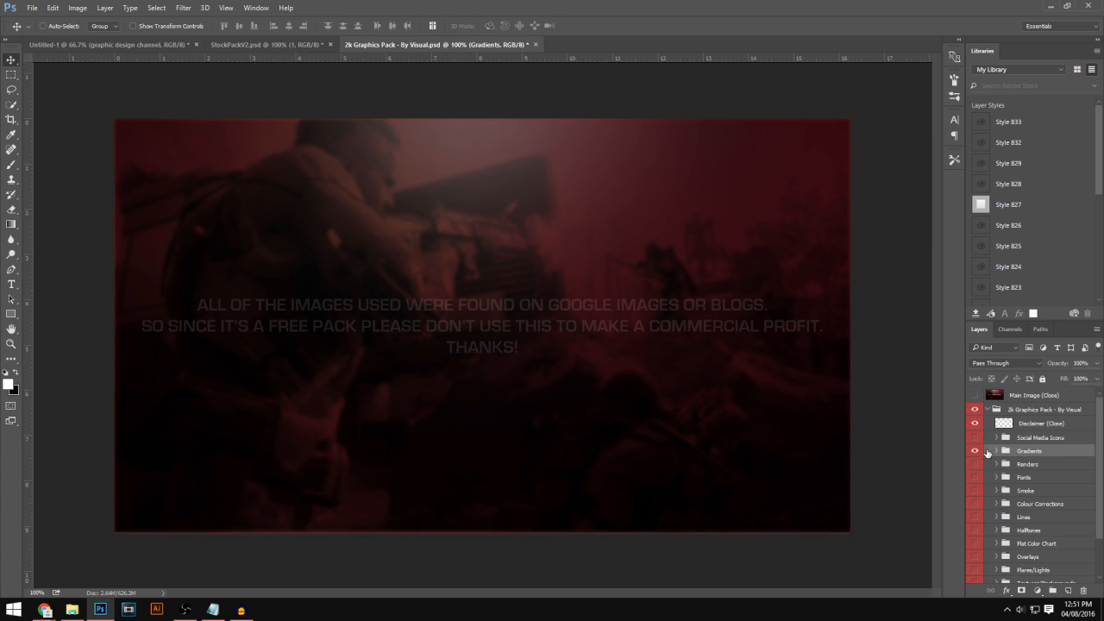
# Expand the Gradients folder in the 2k Graphics Pack
pyautogui.click(975, 477)
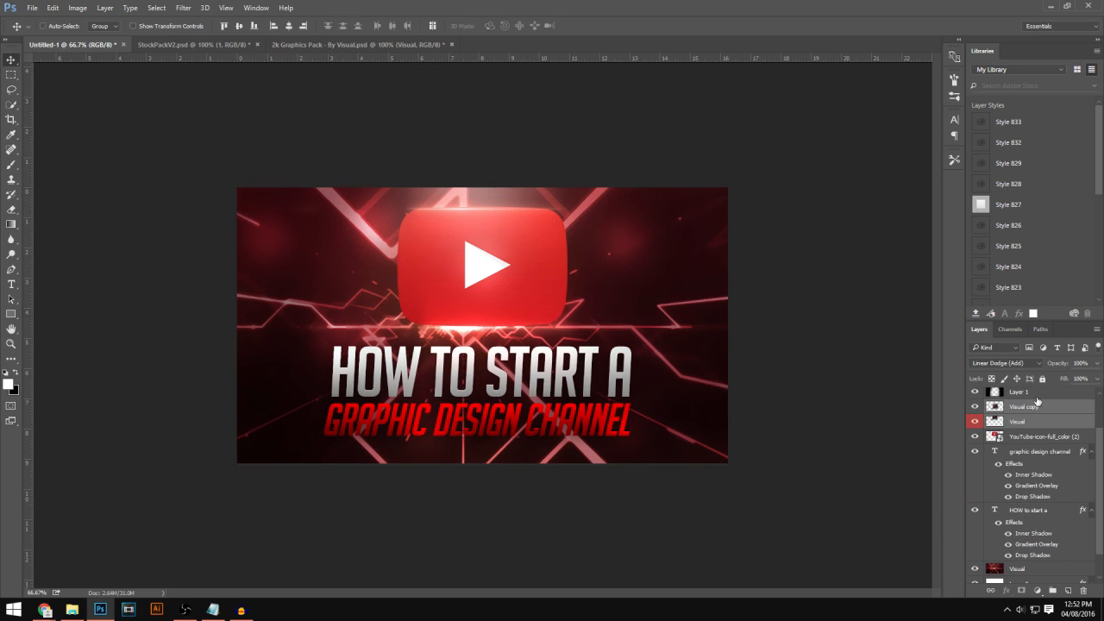
# Select the red Visual gradient layer to build the line-and-dot background
pyautogui.click(1016, 421)
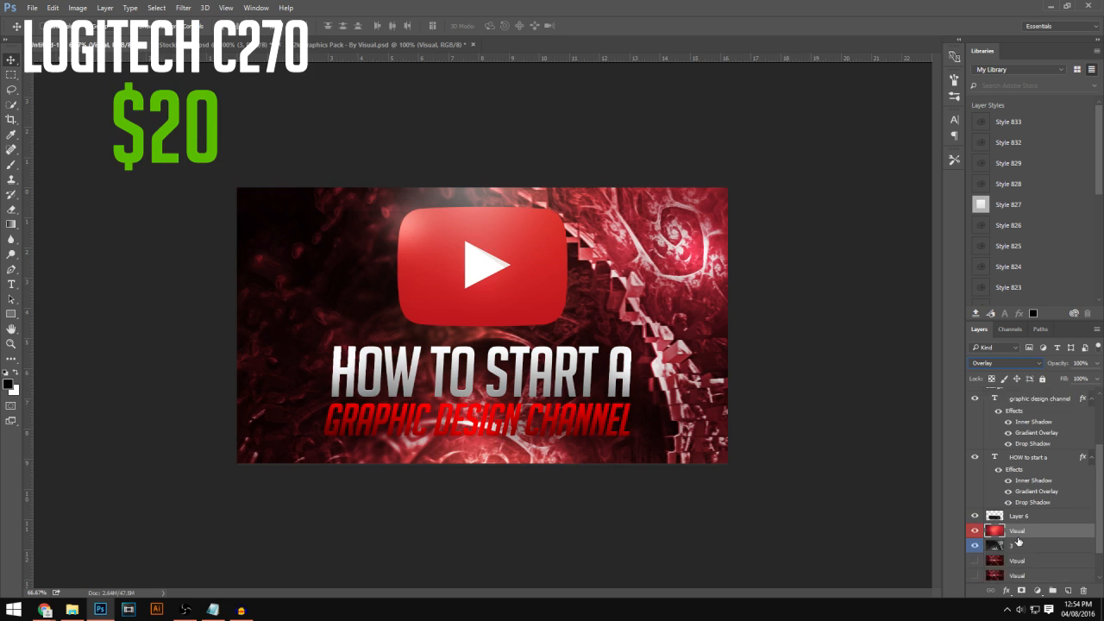
pyautogui.click(216, 44)
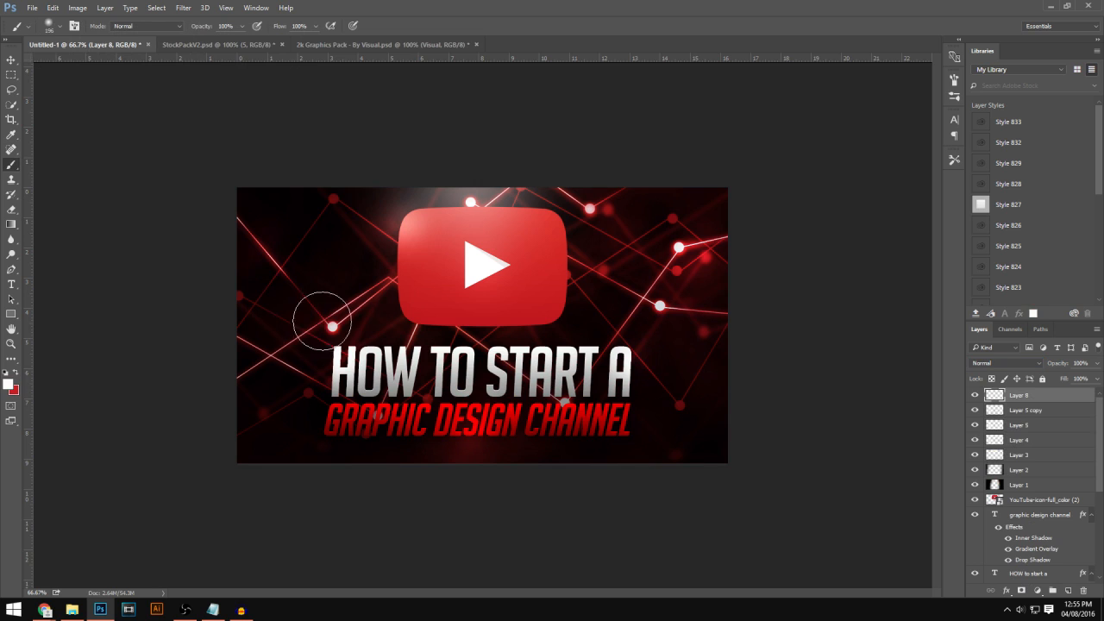
# Blend the glowing dots in Overlay and adjust the title's drop shadow opacity
pyautogui.click(1005, 362)
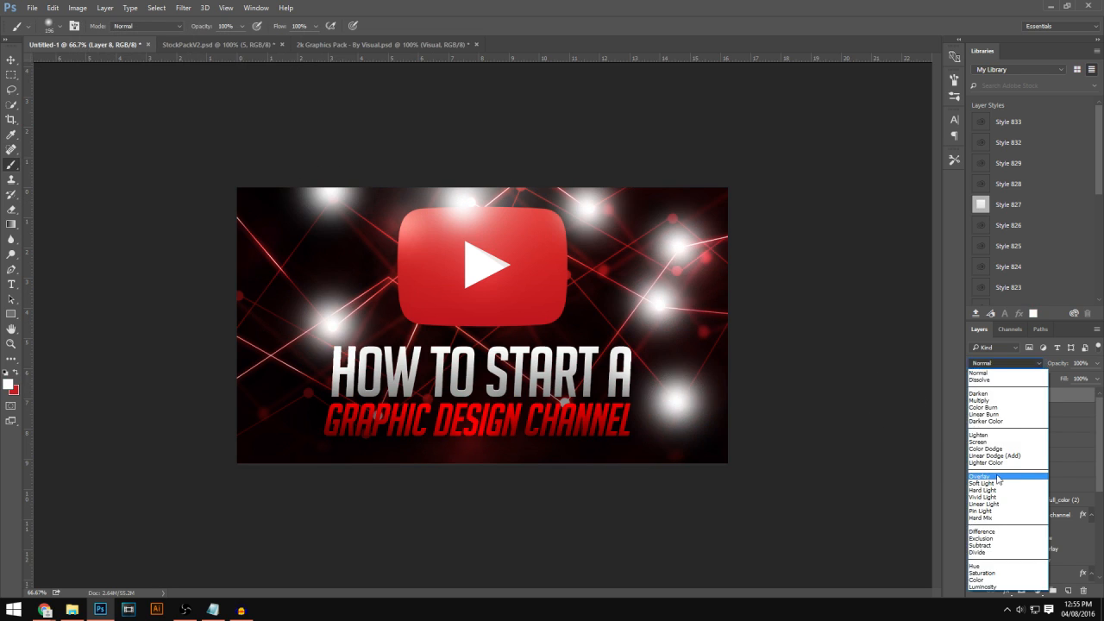
pyautogui.click(981, 475)
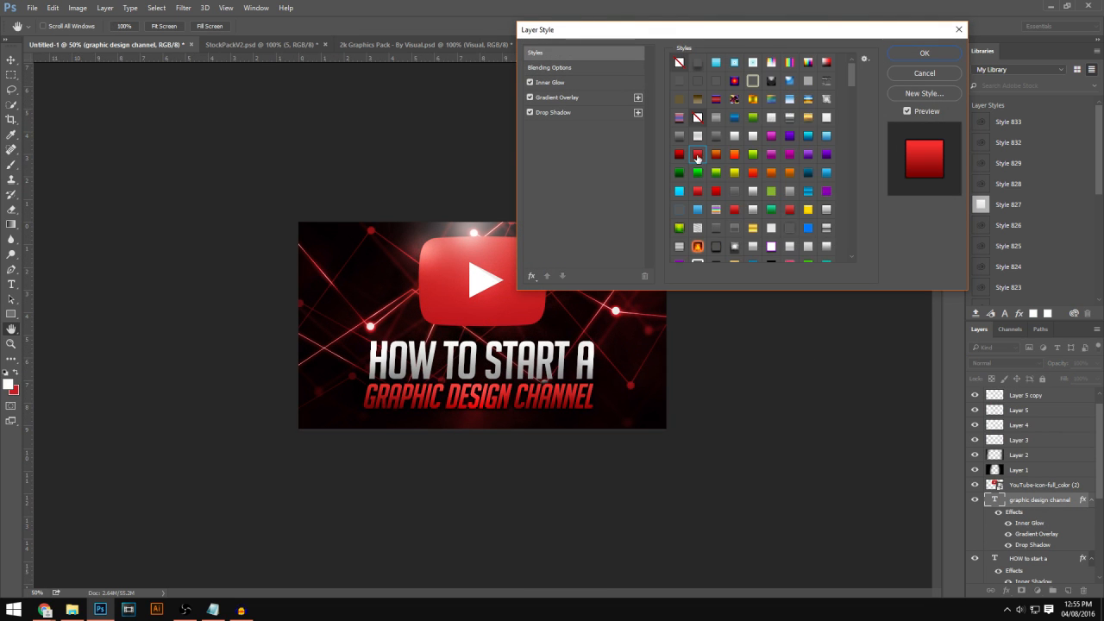
pyautogui.click(552, 112)
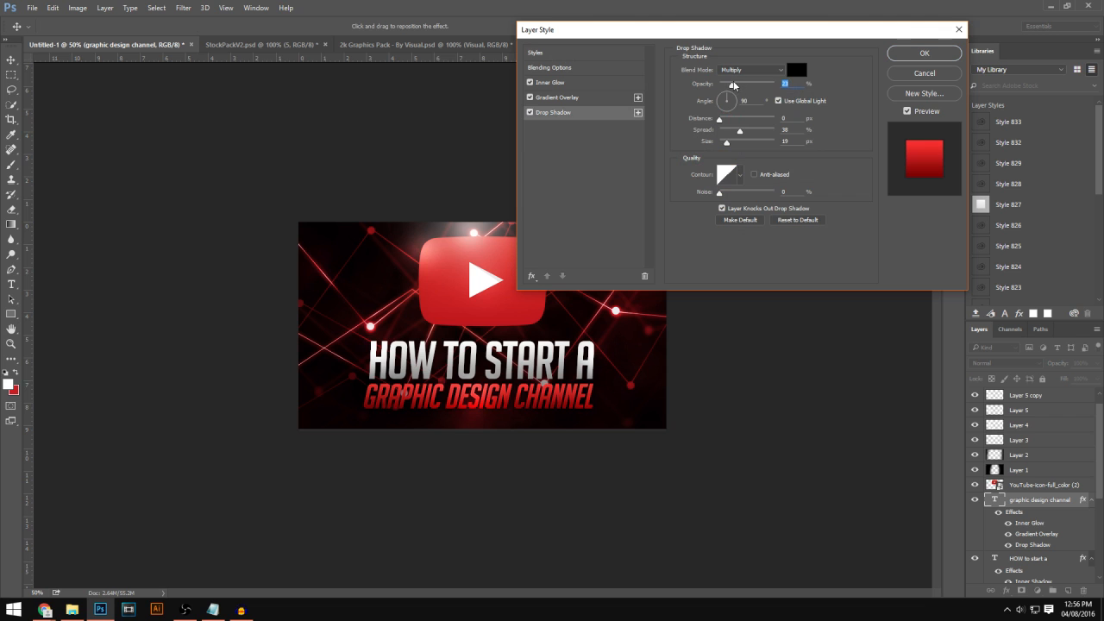
pyautogui.click(535, 53)
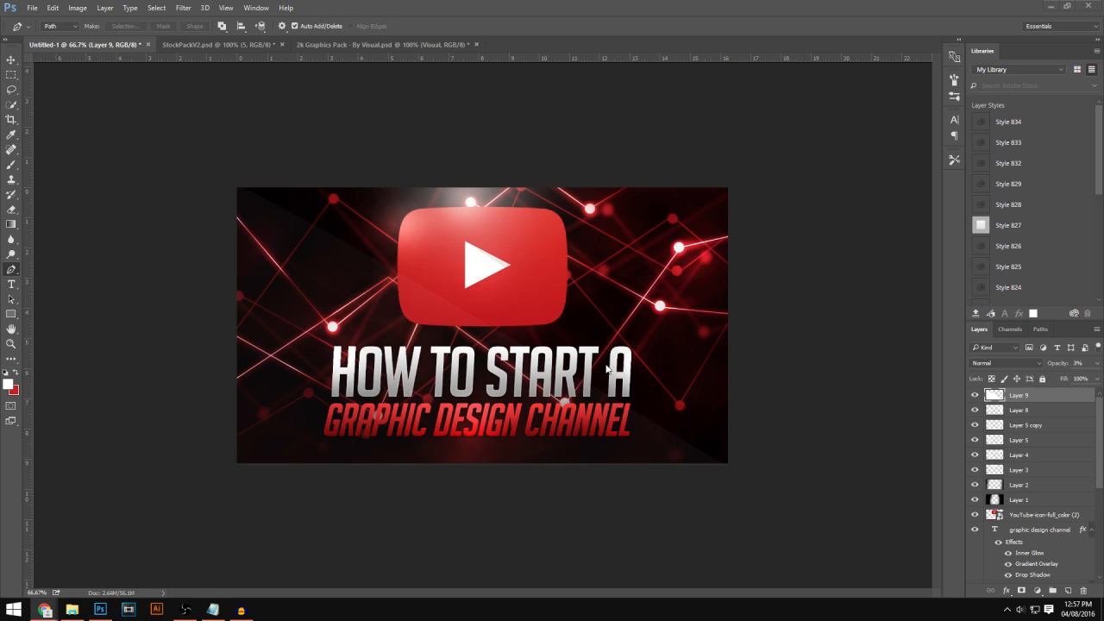
# Mirror the new light layer horizontally and bring a red gradient into the thumbnail
pyautogui.press('ctrl+t')
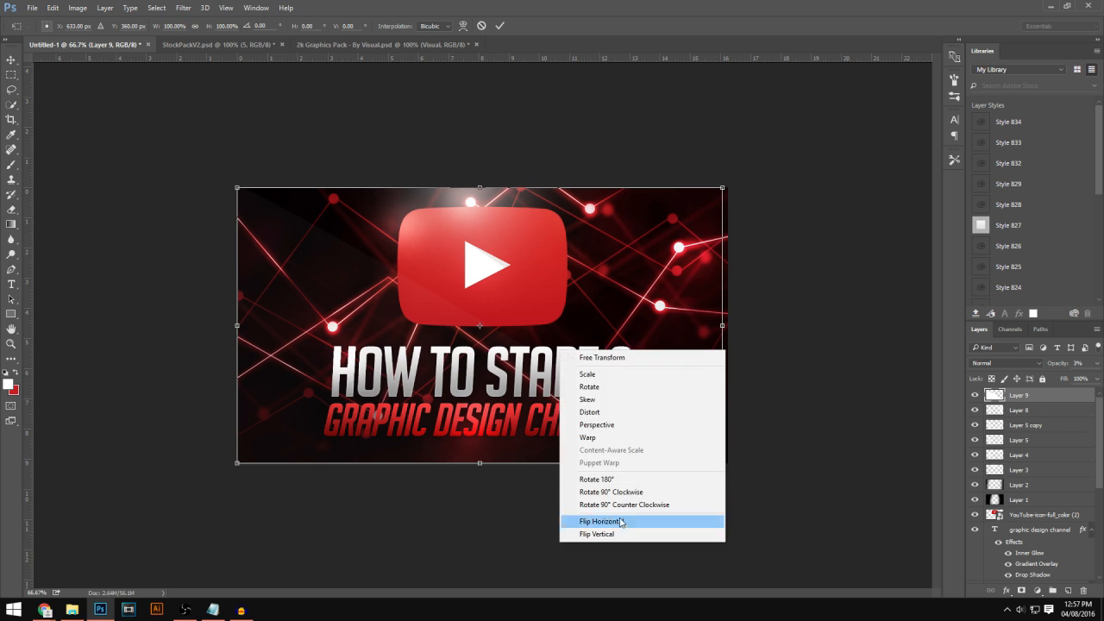
pyautogui.click(601, 521)
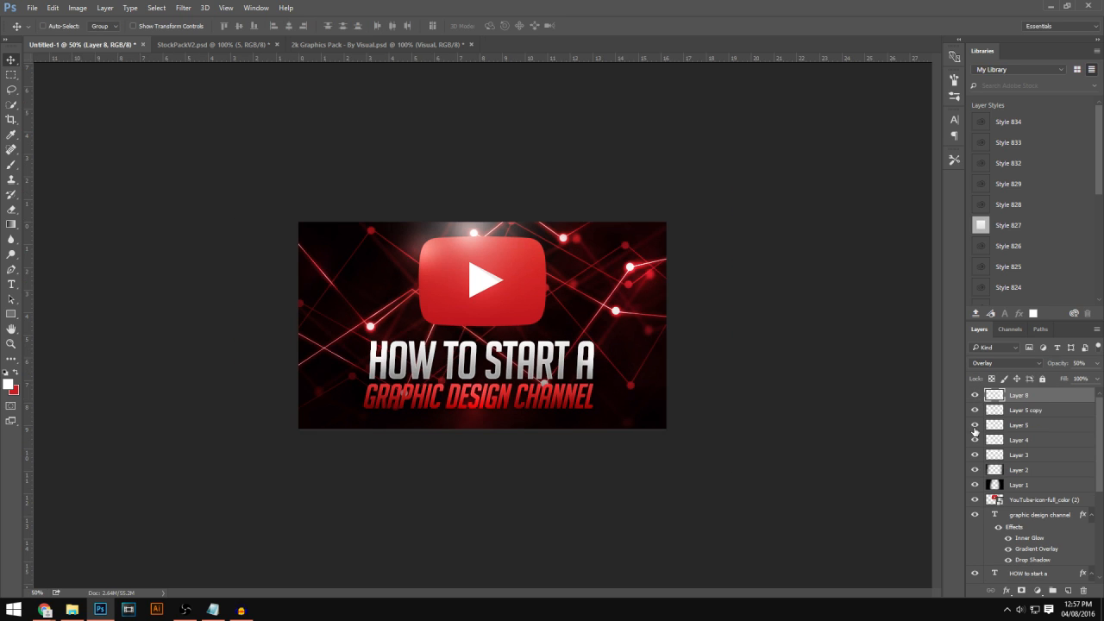
pyautogui.click(375, 44)
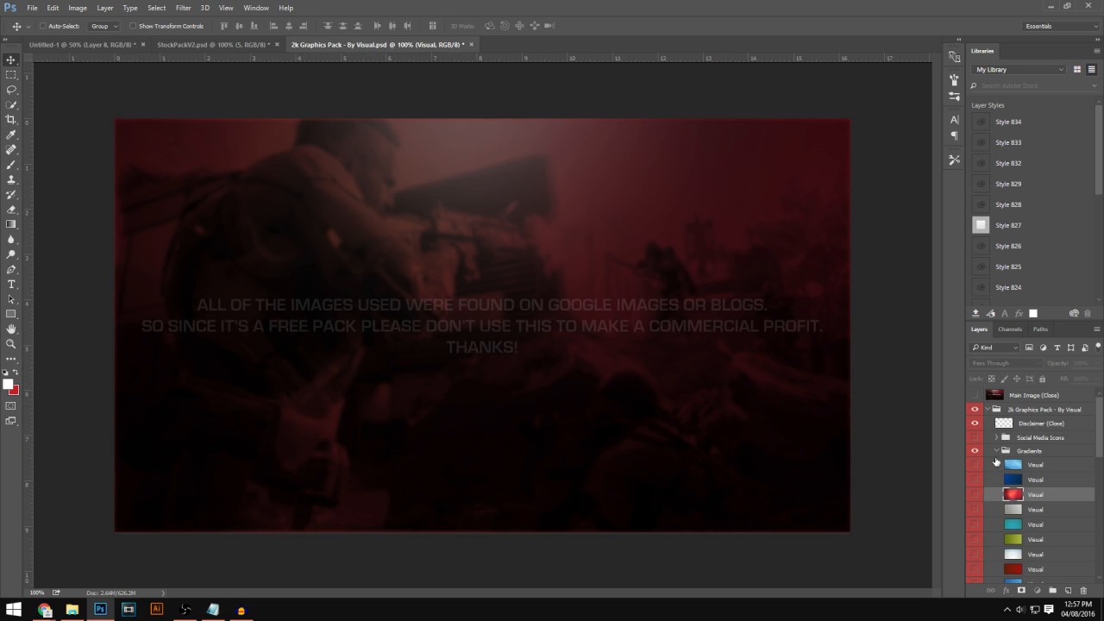
pyautogui.click(78, 44)
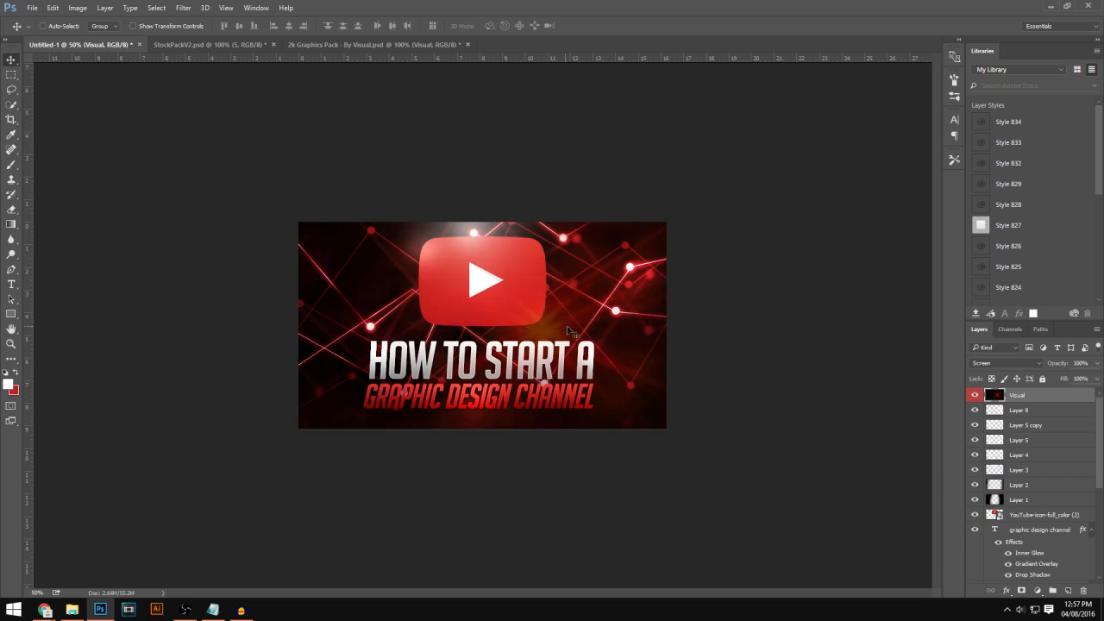
# Lower the gradient layer's opacity to 22% in its blending settings
pyautogui.doubleClick(1018, 395)
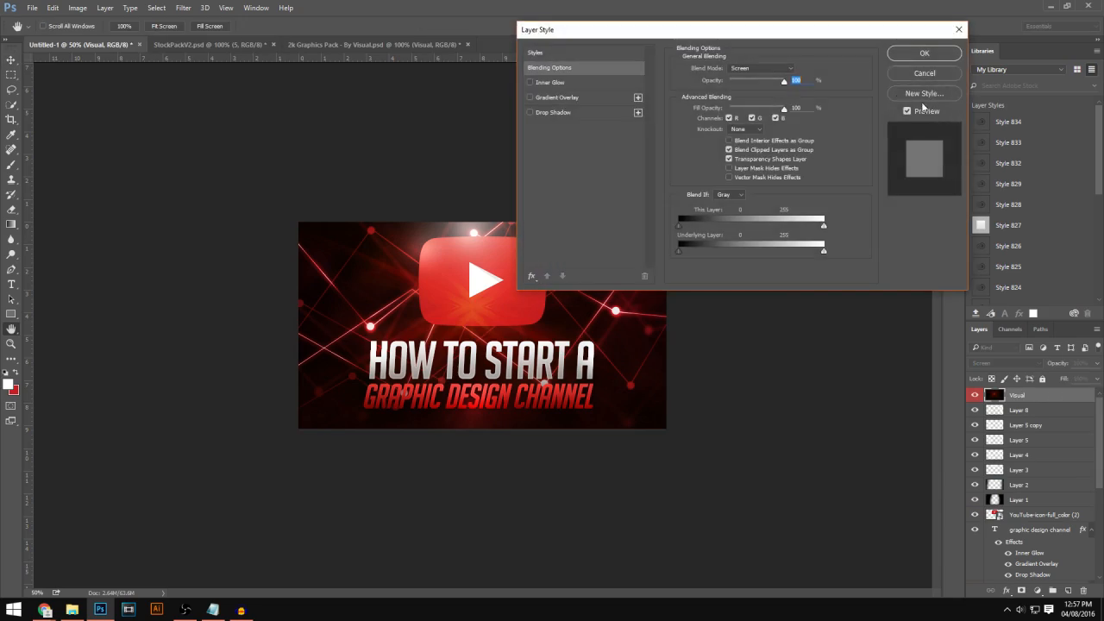
pyautogui.click(924, 52)
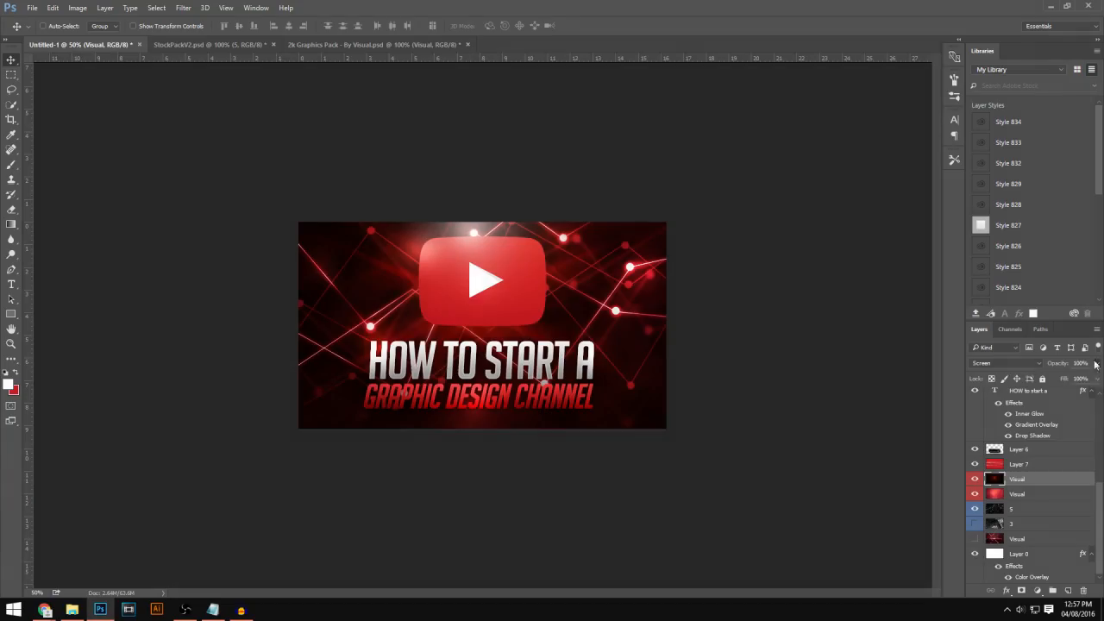
pyautogui.click(375, 44)
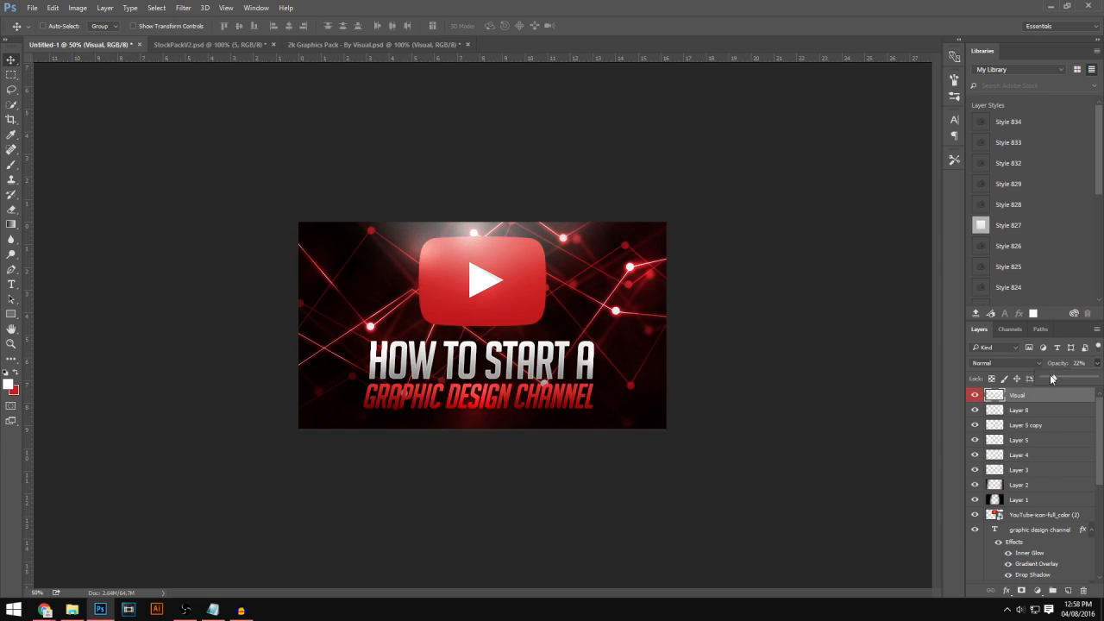
pyautogui.click(604, 44)
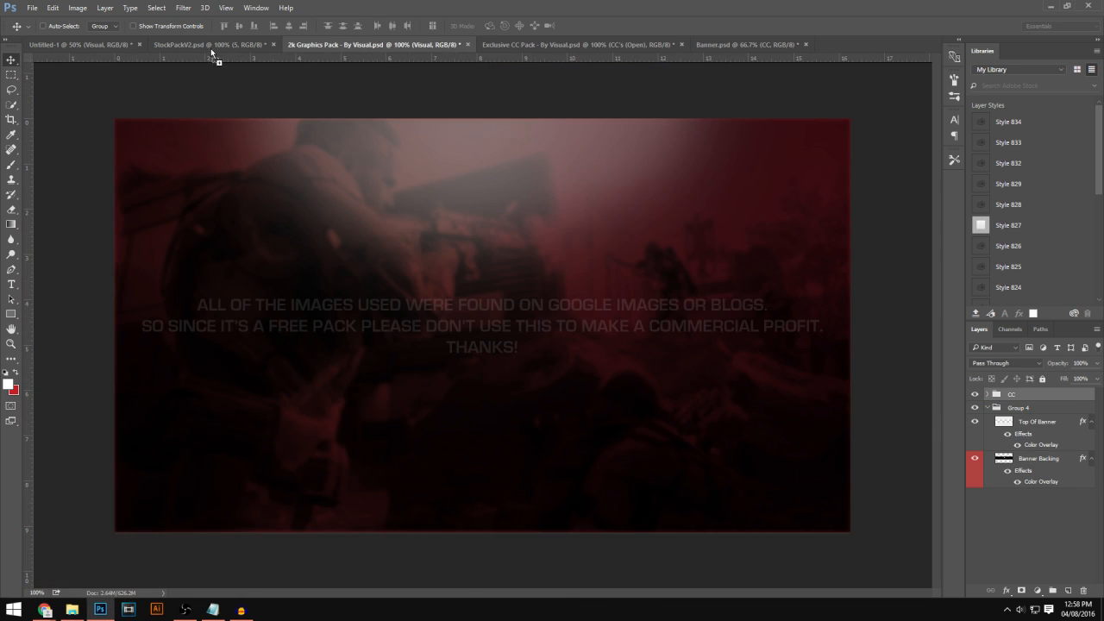
# Return to the thumbnail document to begin grouping the design
pyautogui.click(74, 44)
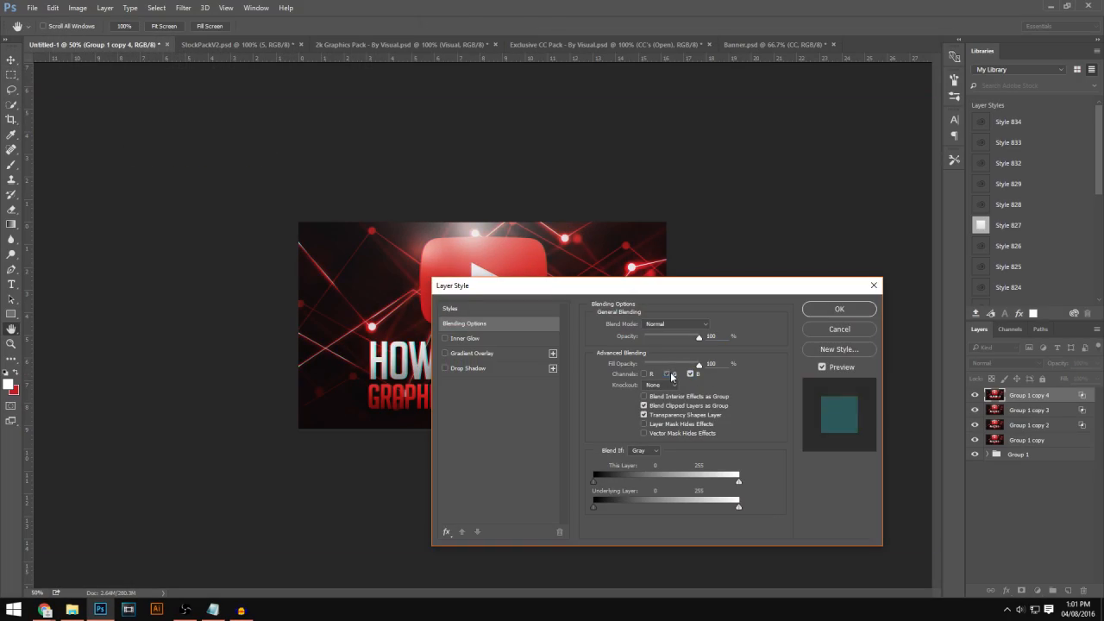
# Gaussian-blur the copy at radius 5.6, erase its centre, and merge the layers
pyautogui.click(838, 309)
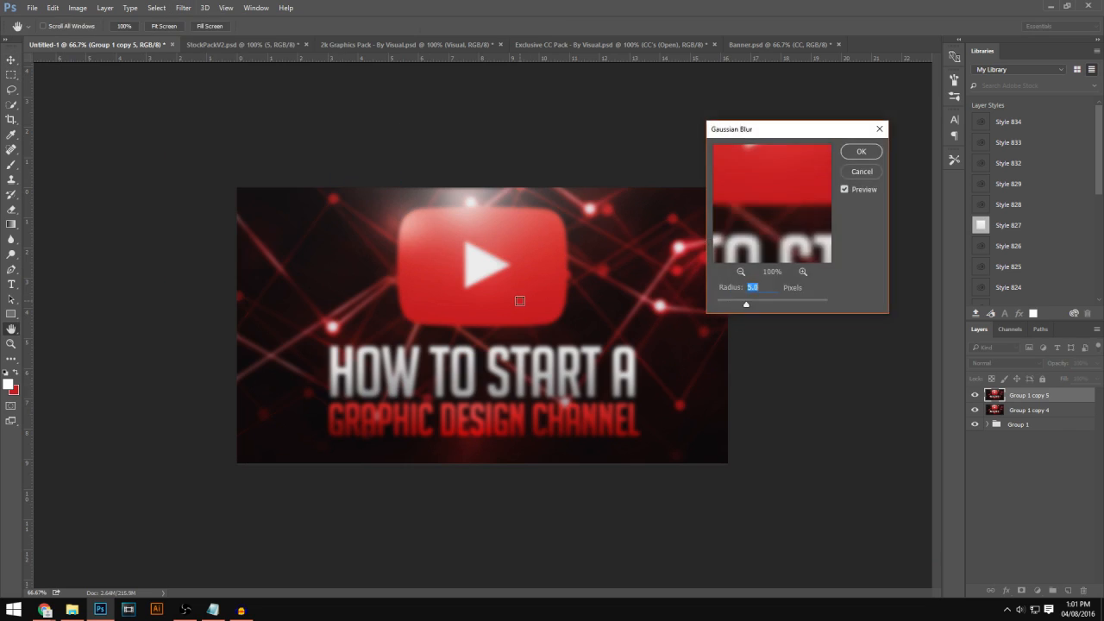
pyautogui.click(861, 151)
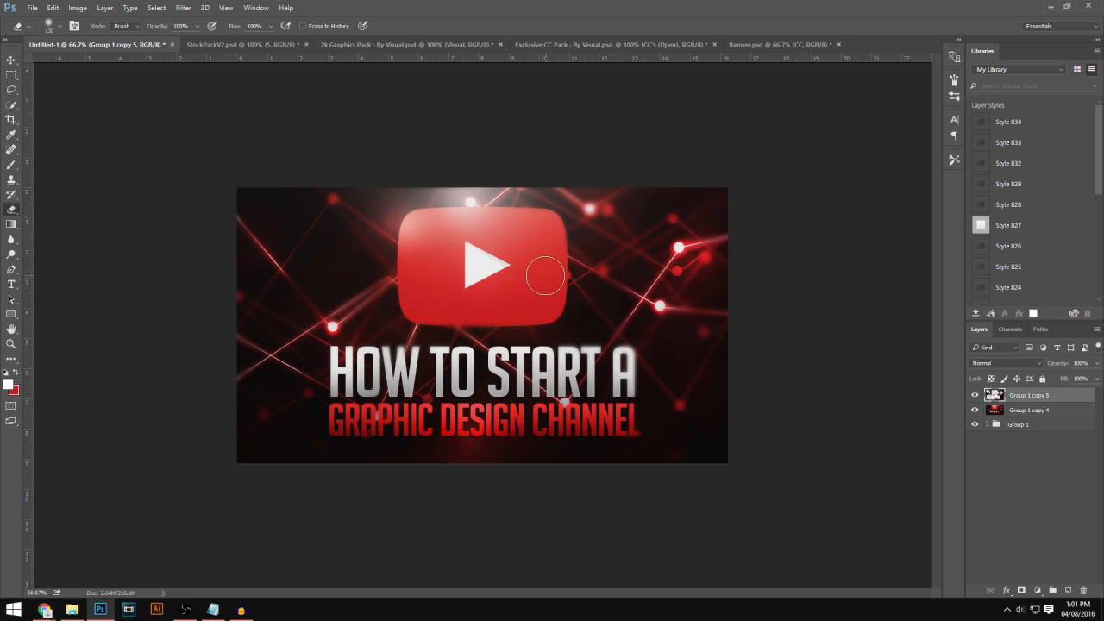
pyautogui.click(183, 8)
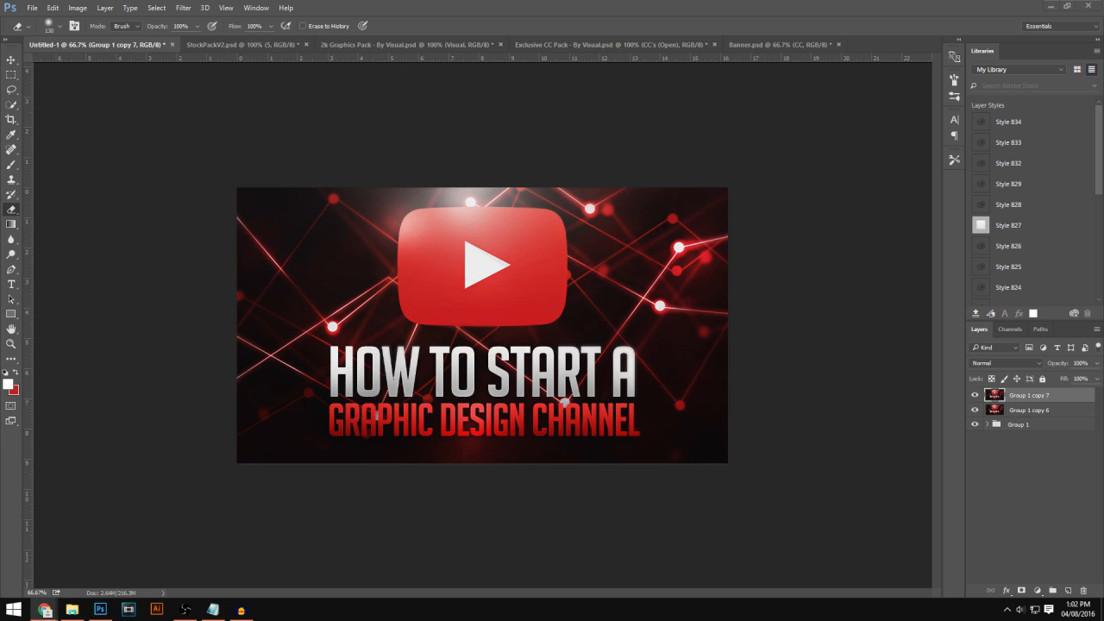
pyautogui.click(182, 8)
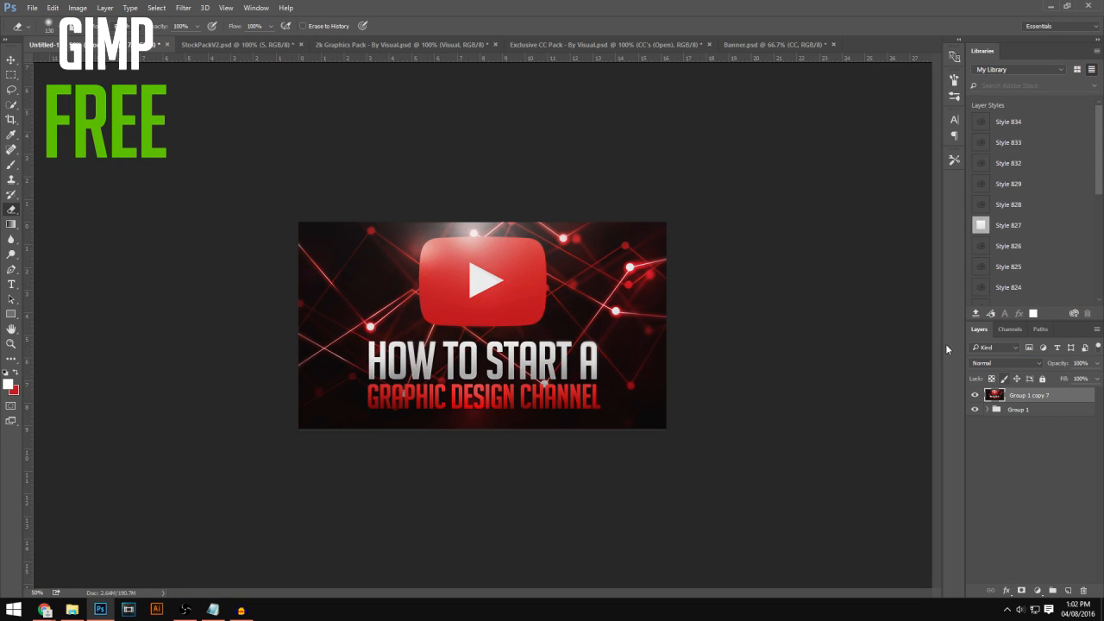
# Switch to Chrome and open the Google Images photo of the red-and-blue-jersey player
pyautogui.click(183, 8)
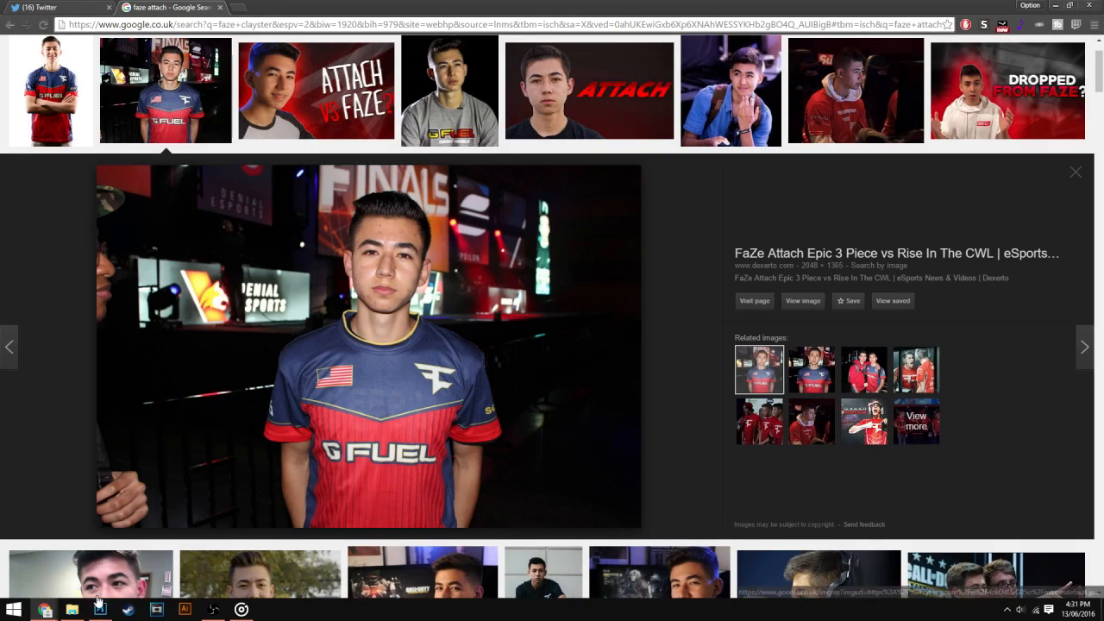
# Bring the saved jersey photo into Photoshop's HeaderTemplate.psd for Pen-tool tracing
pyautogui.click(99, 610)
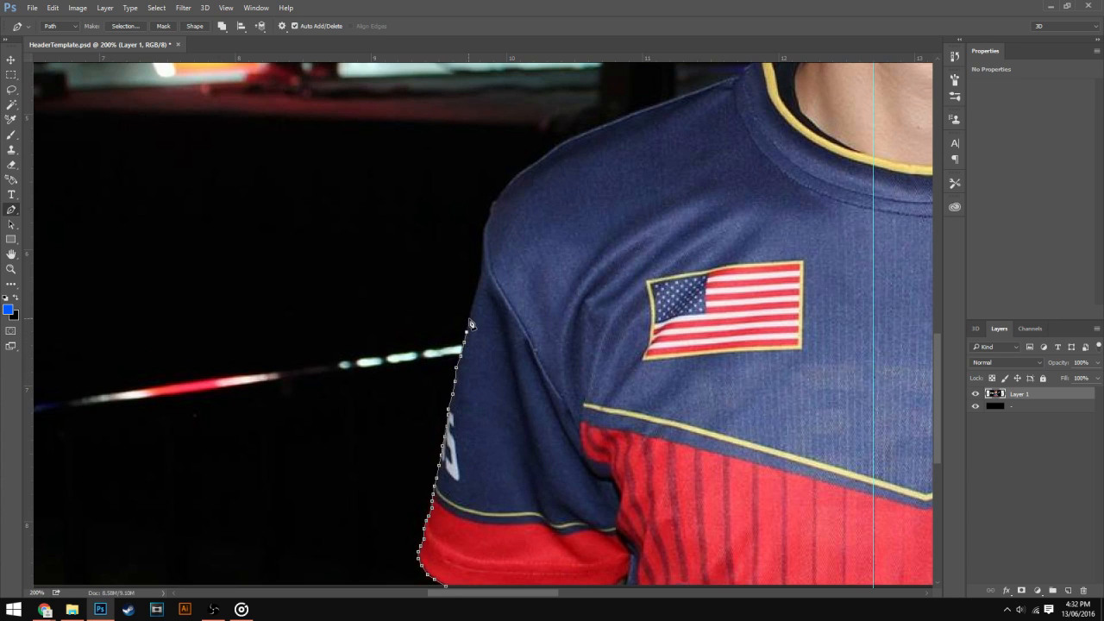
pyautogui.moveTo(475, 304)
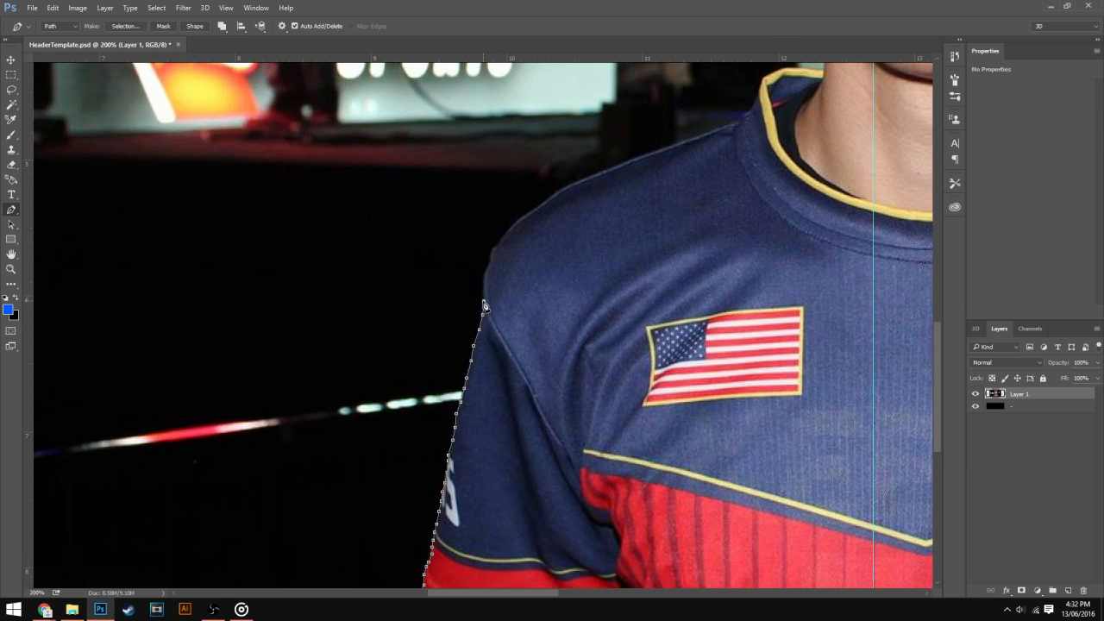
# Add a Pen anchor point along the player's shoulder edge toward the collar
pyautogui.click(484, 274)
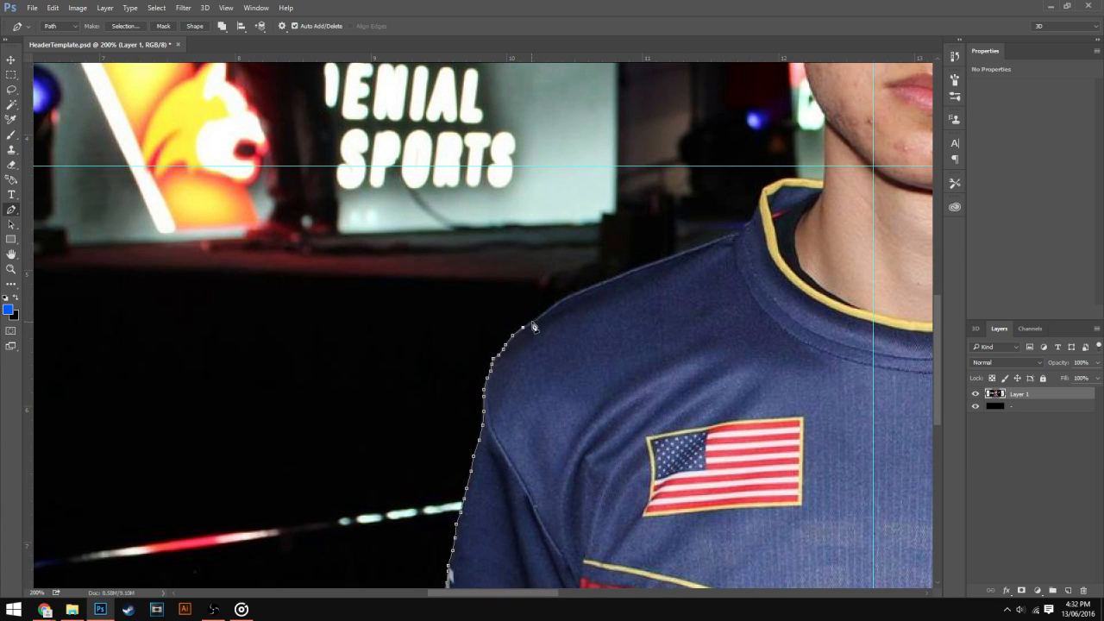
pyautogui.moveTo(547, 315)
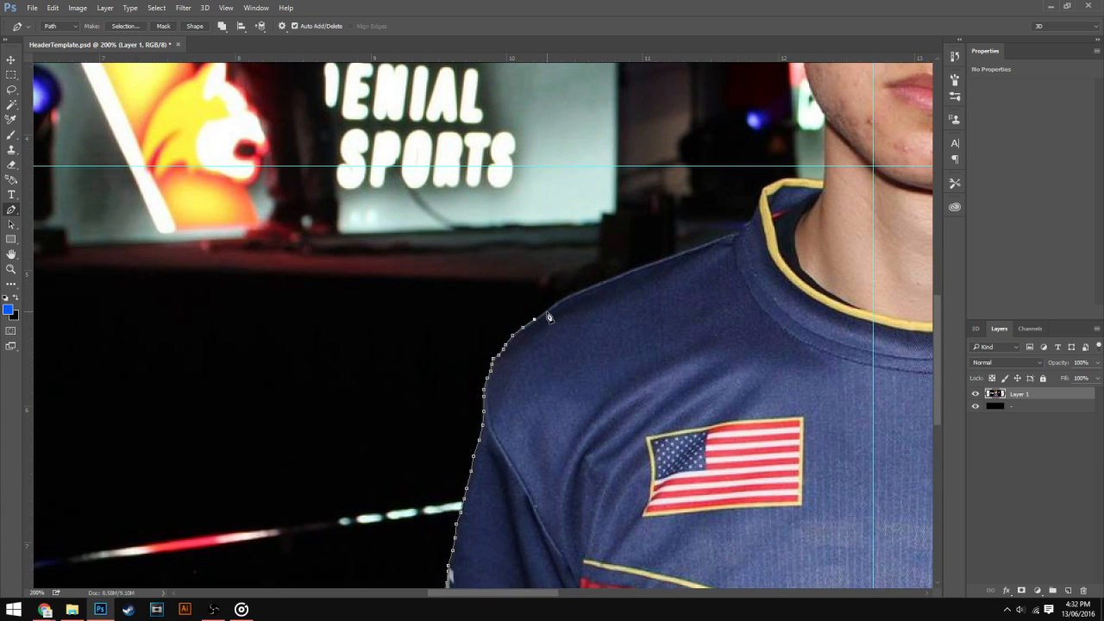